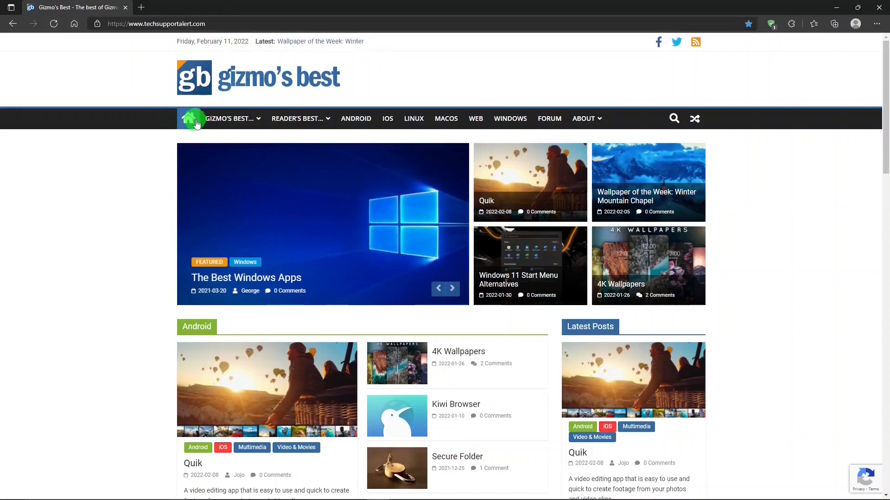
# Step: Go to the Windows articles category and browse down to the Gizmo's Best Lists sidebar
pyautogui.click(227, 119)
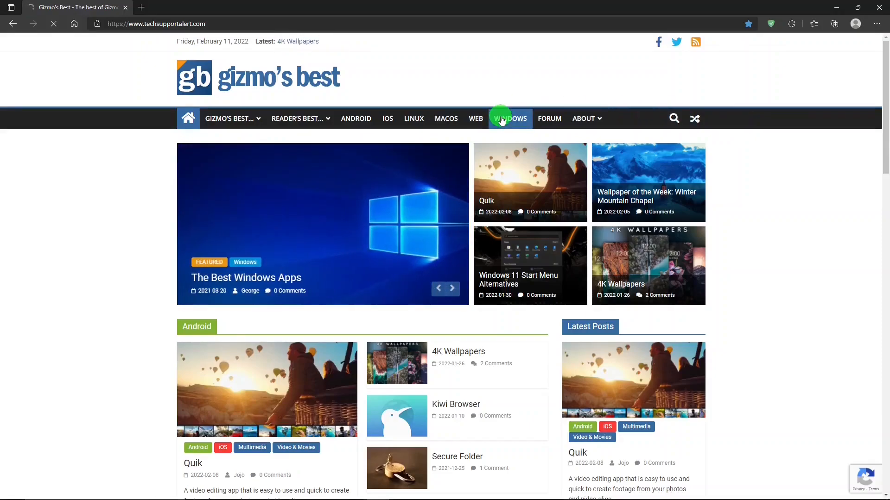
pyautogui.click(510, 119)
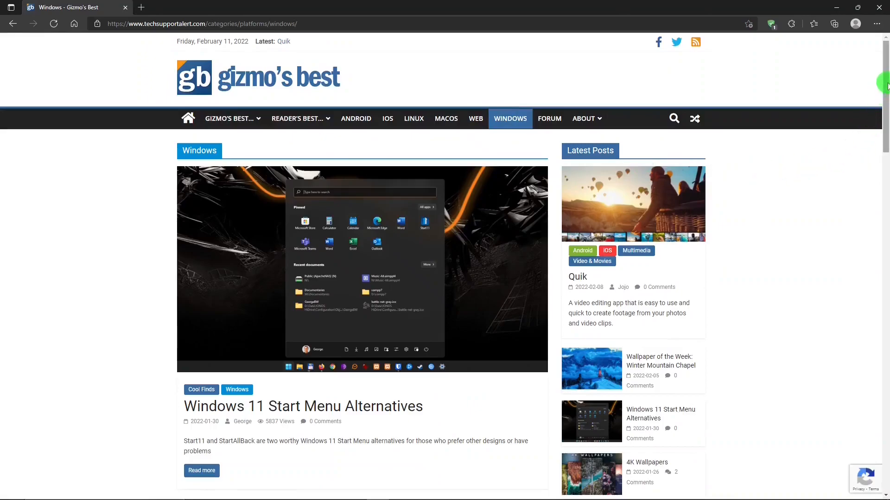
pyautogui.scroll(-3)
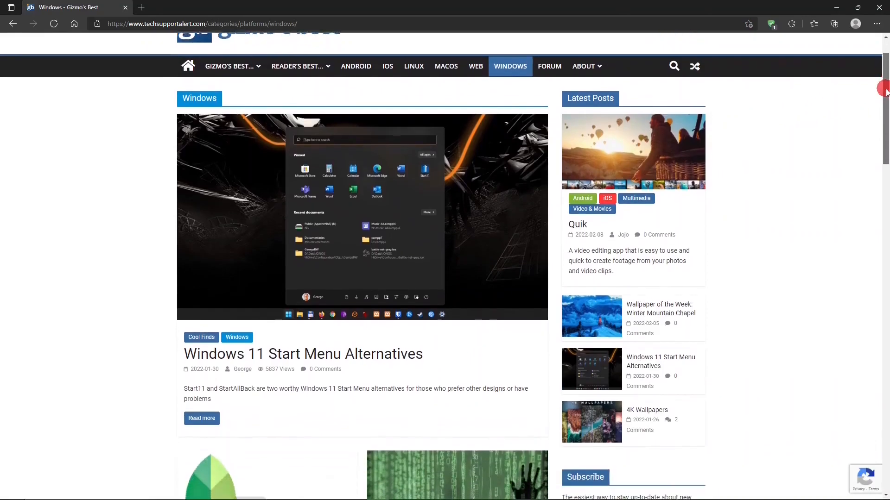
pyautogui.scroll(-3)
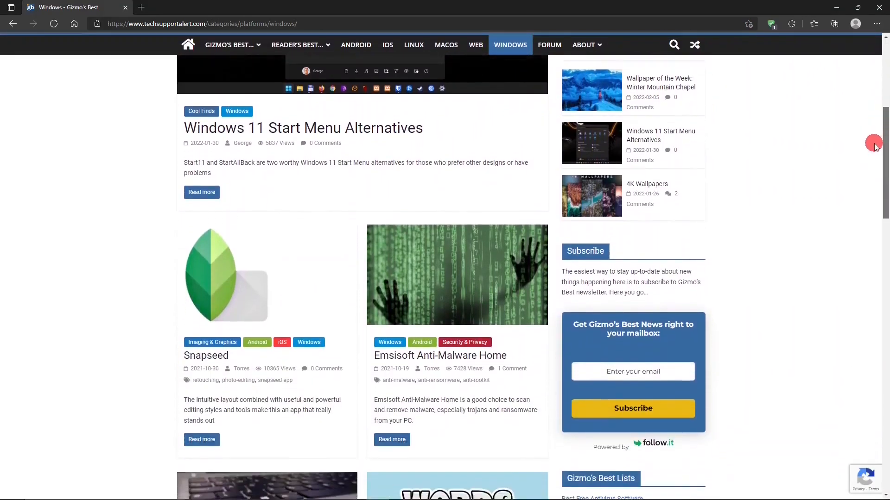
pyautogui.scroll(-3)
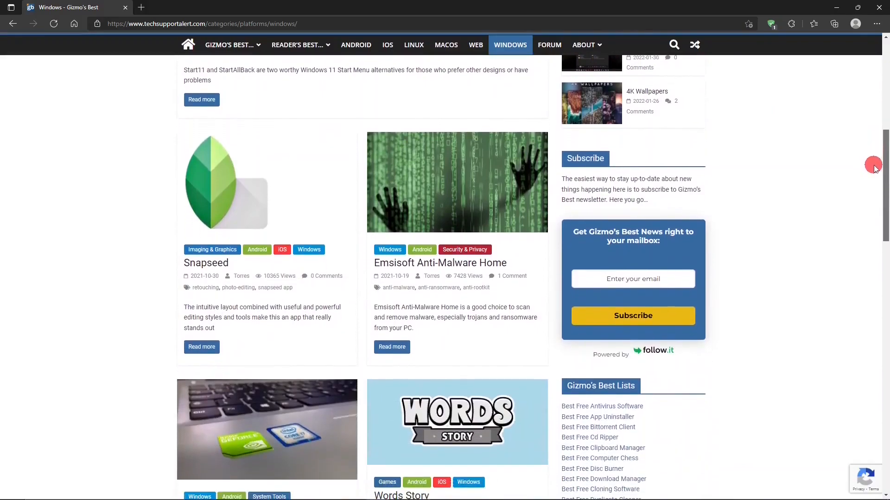
pyautogui.scroll(-3)
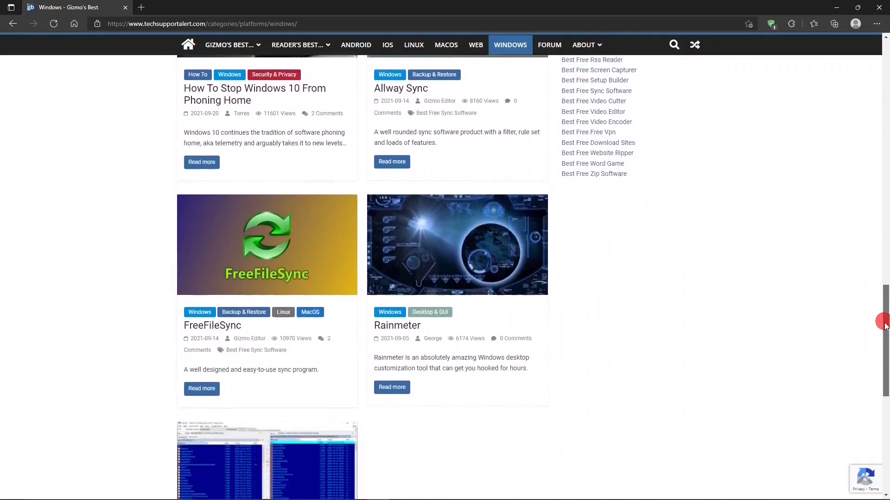
pyautogui.scroll(3)
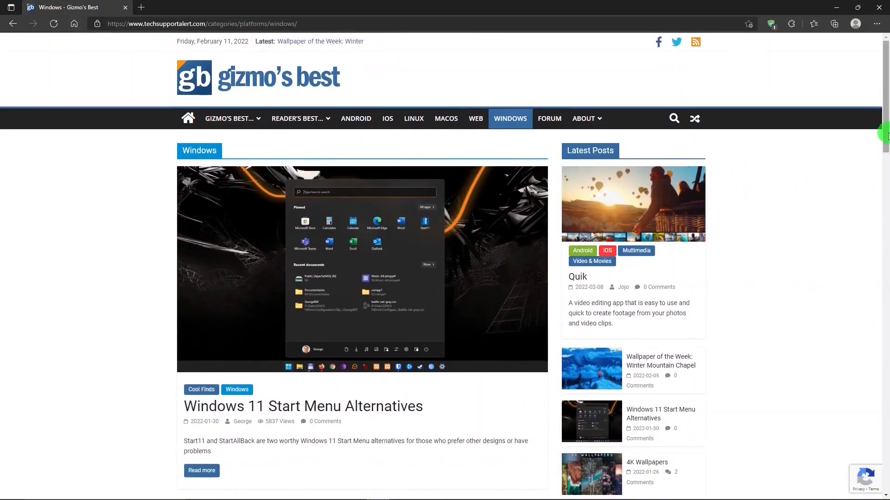
# Step: Choose Best Free Office Suite from the Gizmo's Best Lists section
pyautogui.scroll(-3)
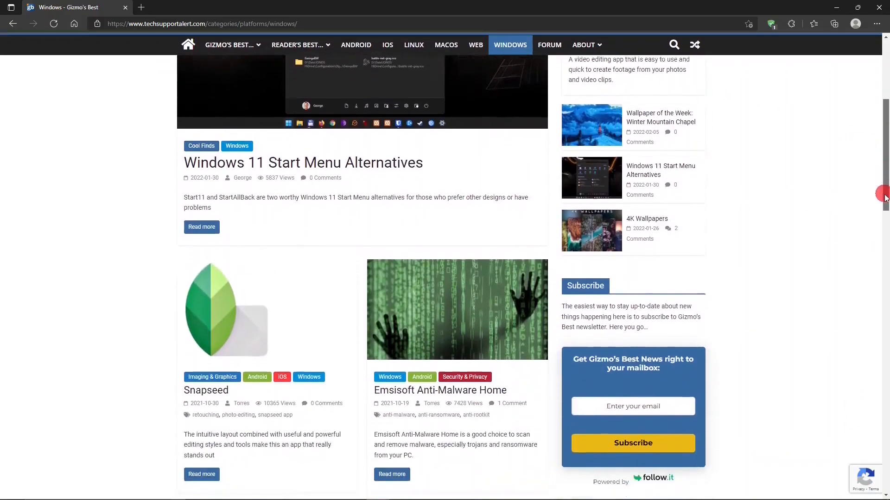
pyautogui.scroll(-3)
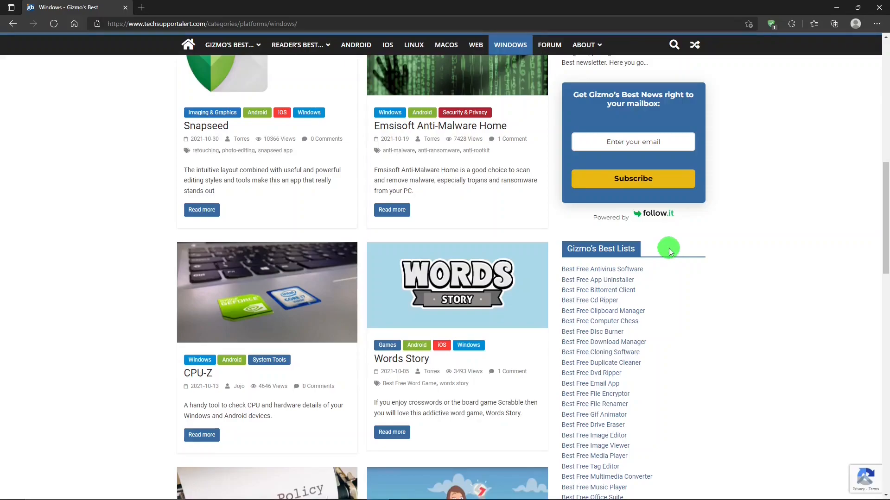
pyautogui.scroll(-3)
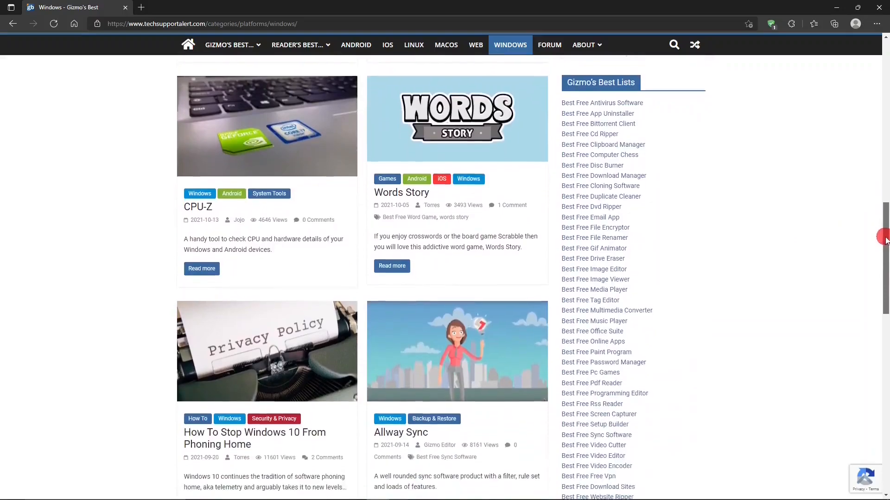
pyautogui.scroll(-3)
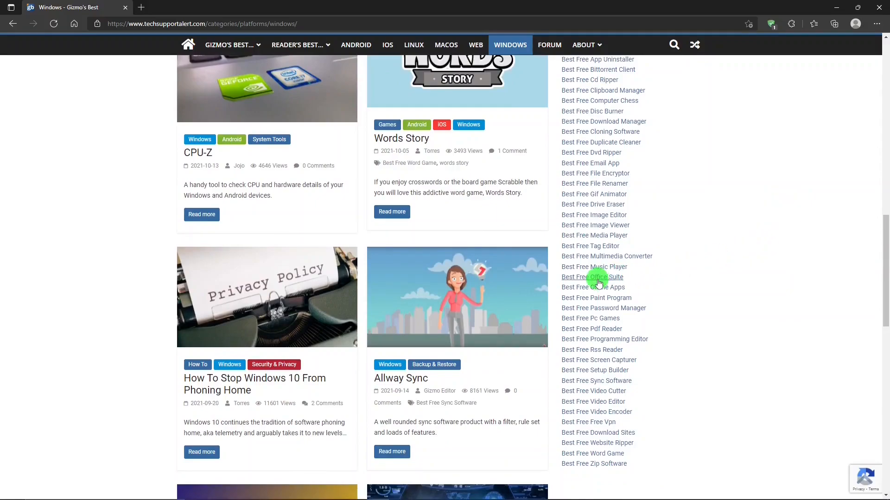
pyautogui.click(592, 277)
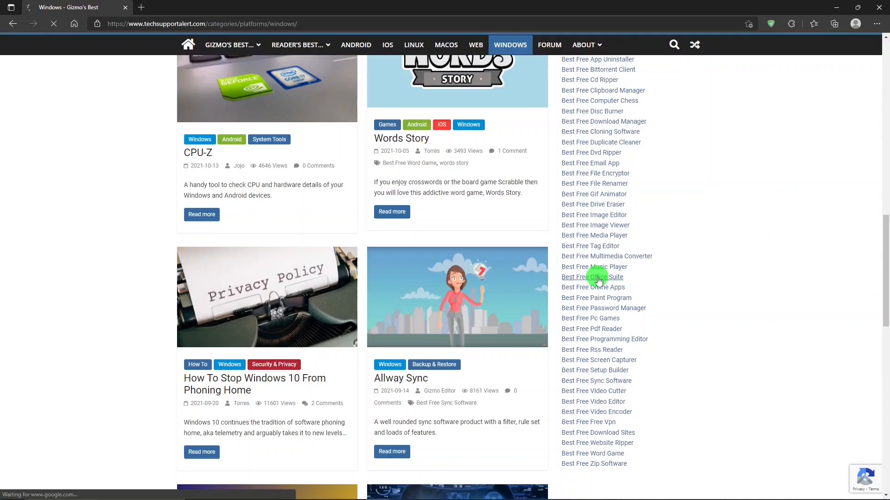
# Step: View the Best Free Office Suite entries for LibreOffice and WPS Office, then choose LibreOffice's Read more
pyautogui.click(592, 277)
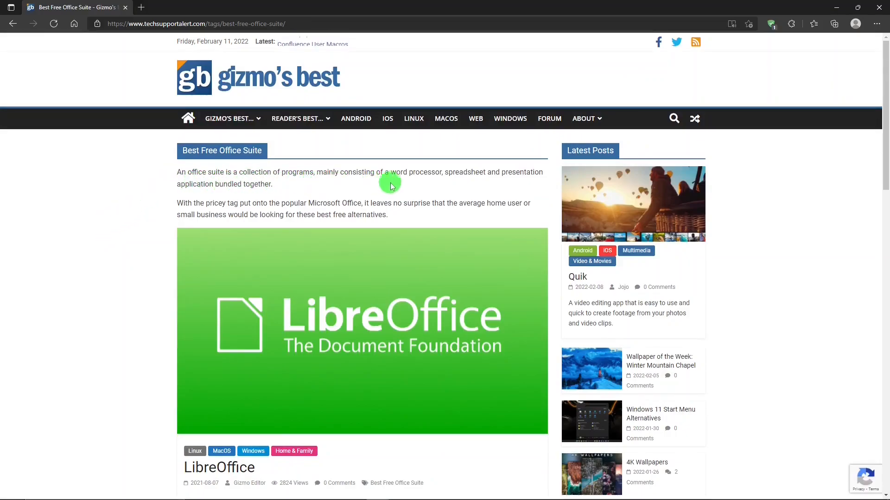
pyautogui.scroll(-3)
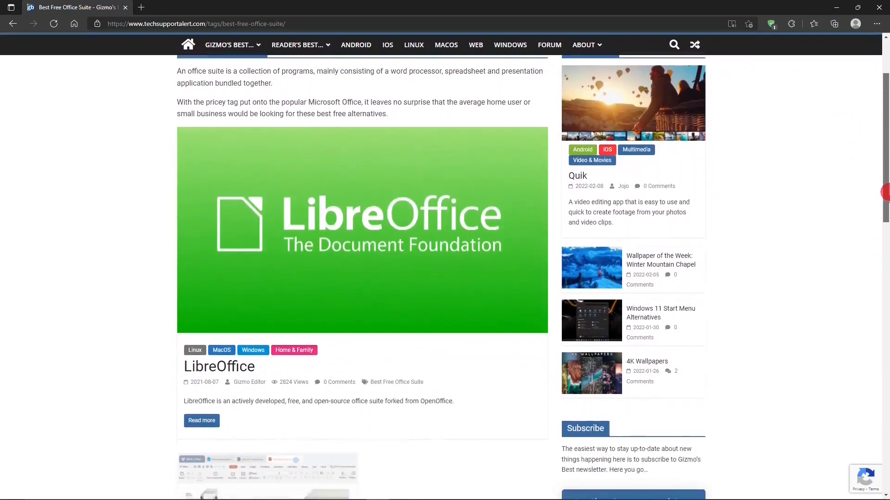
pyautogui.scroll(-3)
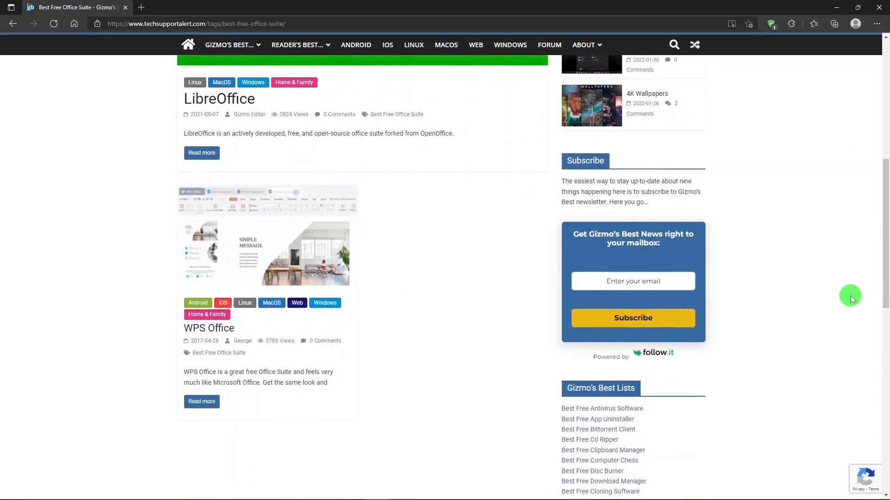
pyautogui.moveTo(417, 307)
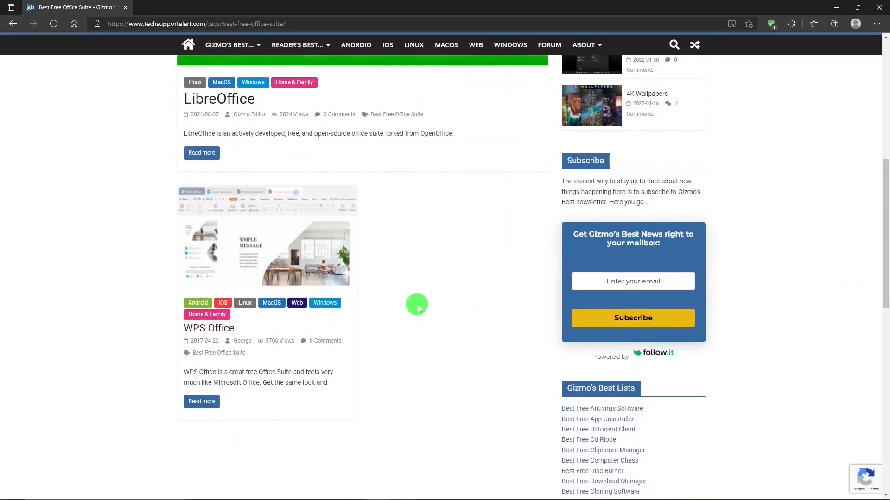
pyautogui.moveTo(254, 332)
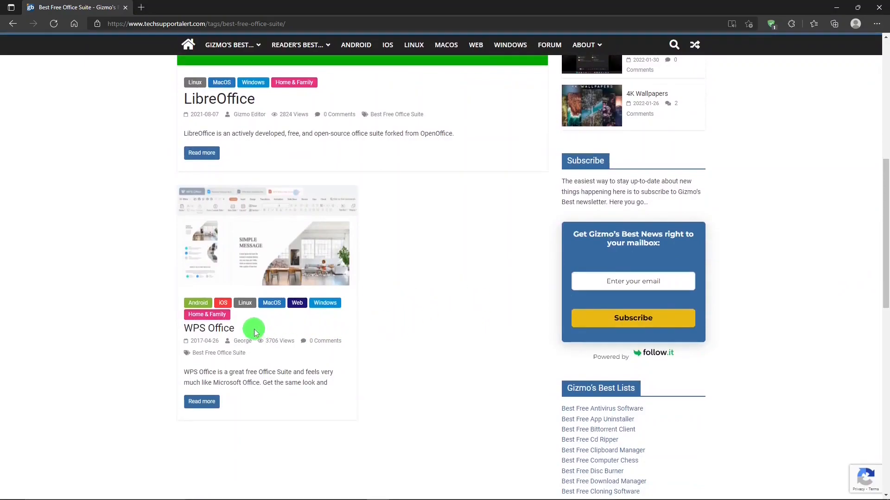
pyautogui.moveTo(479, 343)
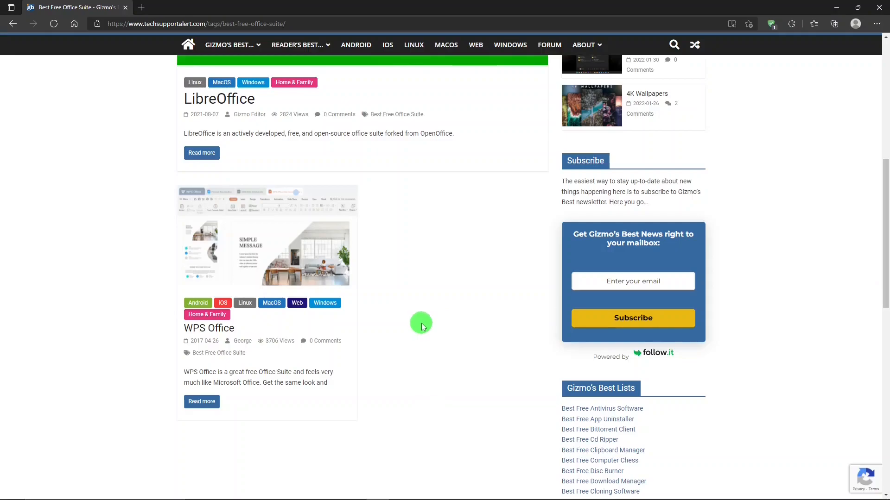
pyautogui.moveTo(419, 316)
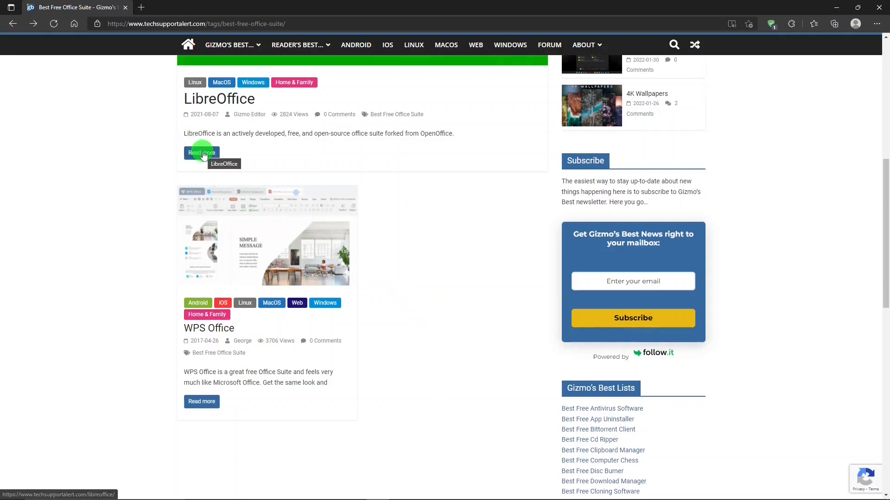
pyautogui.click(201, 153)
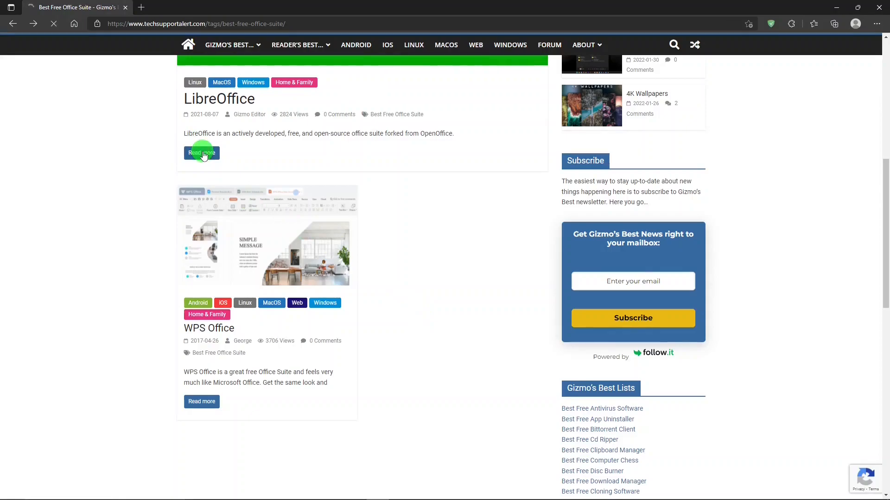
# Step: Load the full LibreOffice review and read through its Summary score, Details and feature lists
pyautogui.click(201, 153)
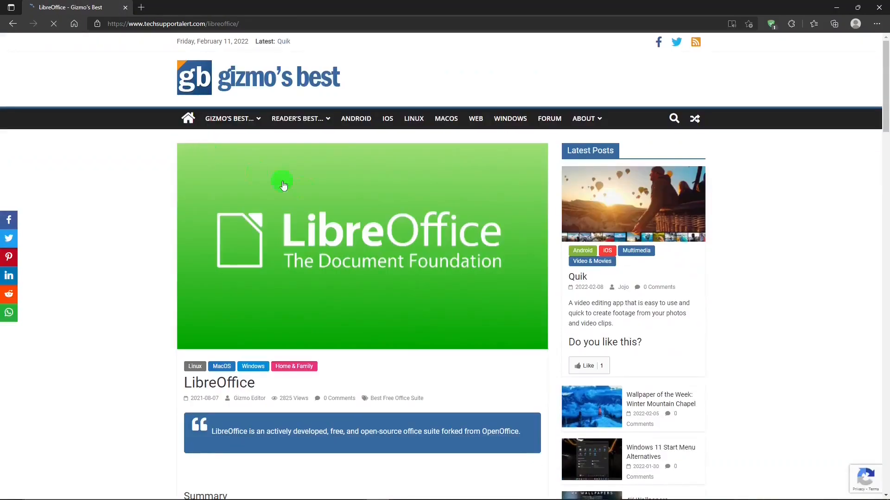
pyautogui.scroll(-3)
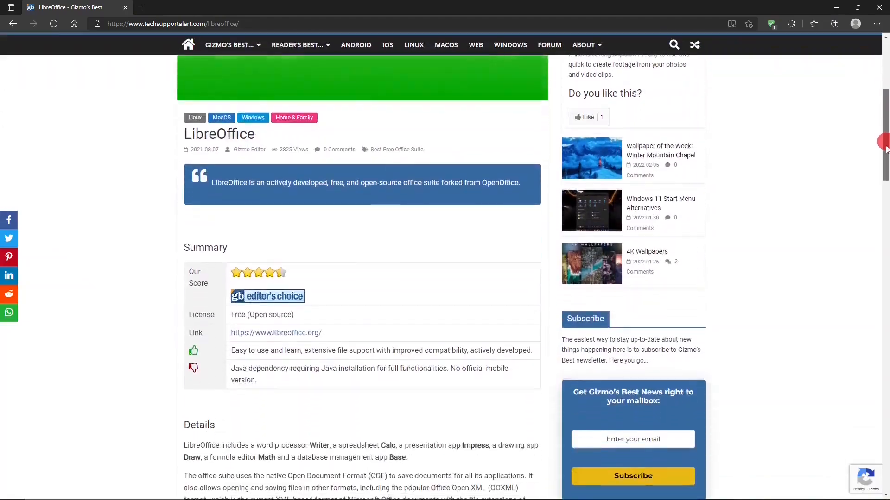
pyautogui.scroll(-3)
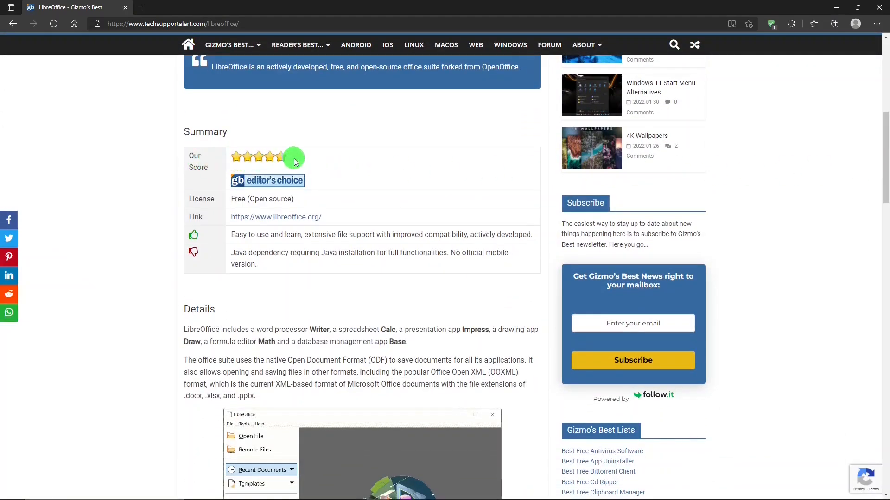
pyautogui.moveTo(216, 217)
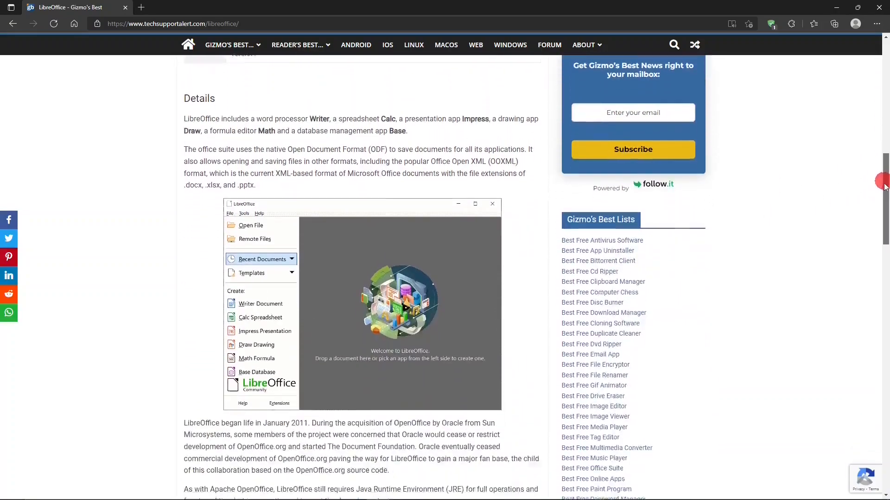
pyautogui.scroll(-3)
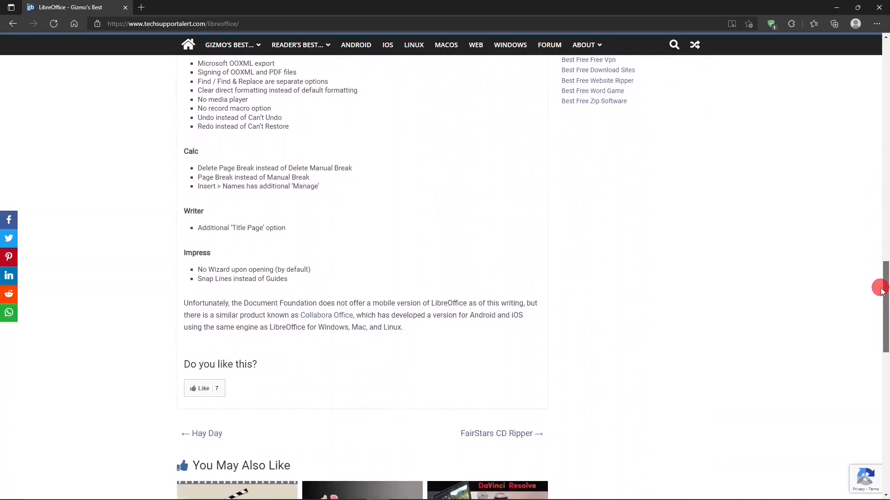